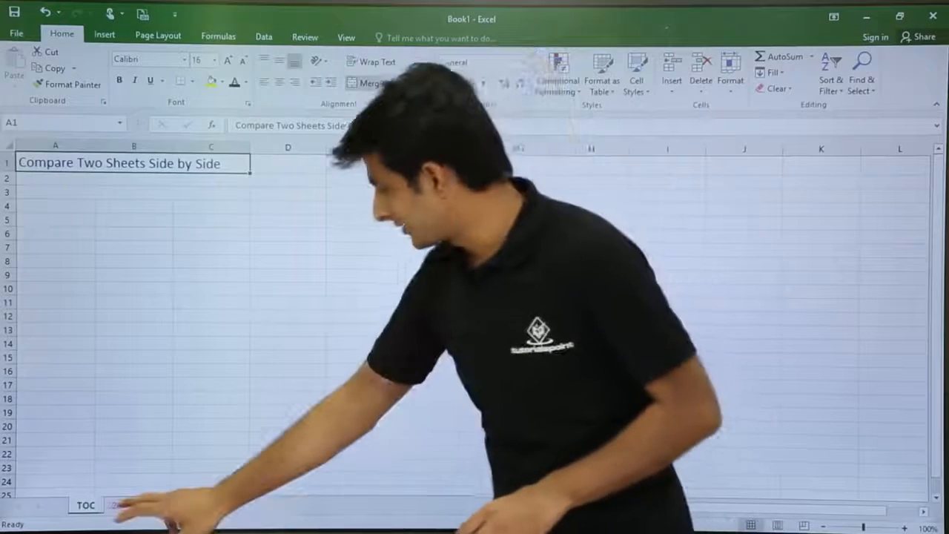
- Switch to the 2016 sheet showing the Mike1–Mike7 monthly figures
{"action": "left_click", "coordinate": [121, 506]}
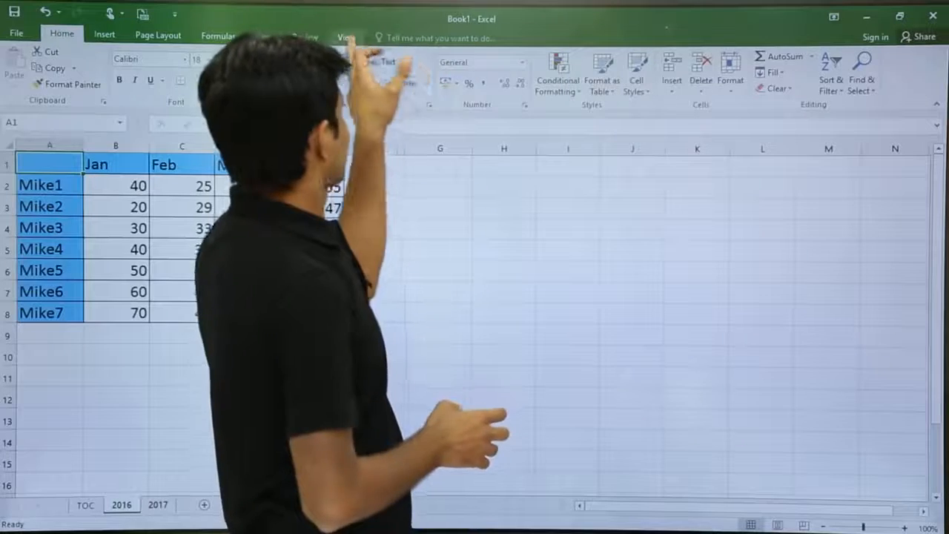
- Open a second window of the workbook, Book1:2, from the View tab
{"action": "left_click", "coordinate": [346, 34]}
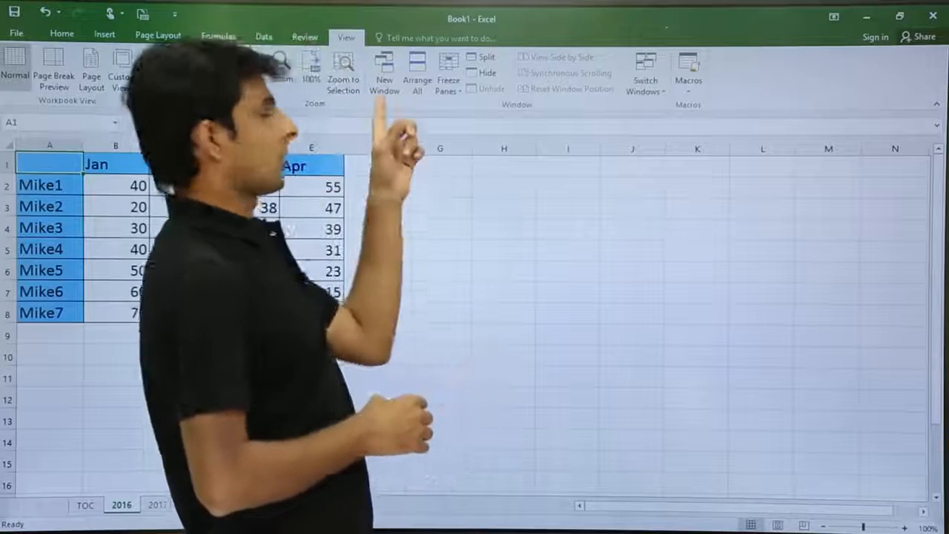
{"action": "left_click", "coordinate": [384, 72]}
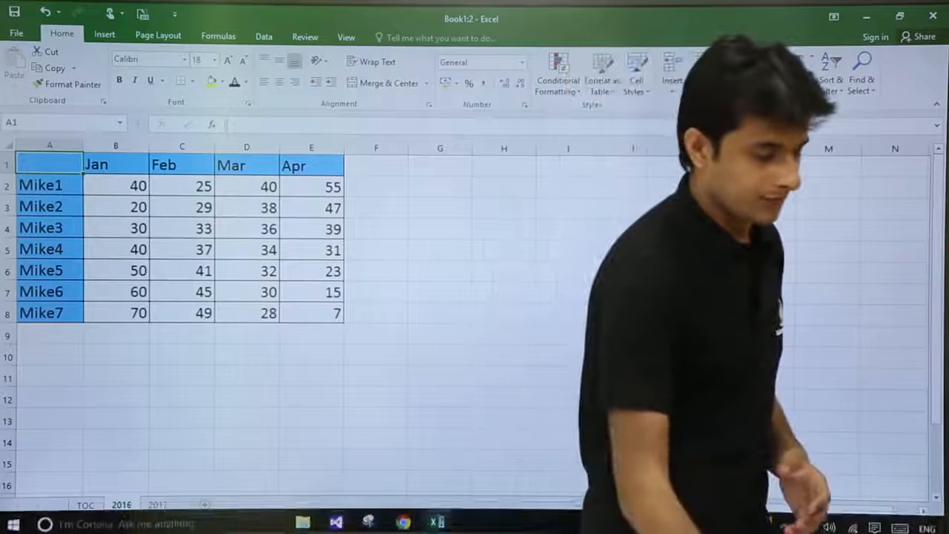
{"action": "mouse_move", "coordinate": [437, 515]}
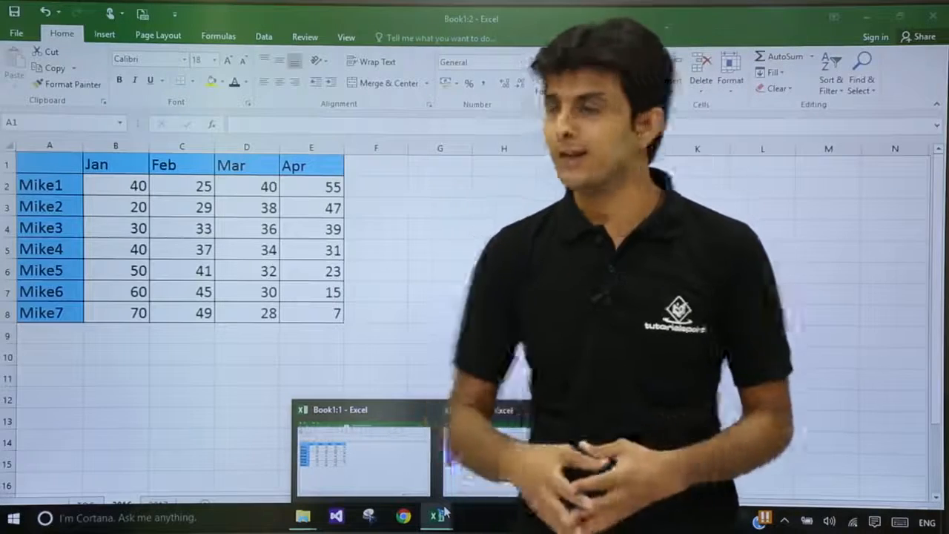
- Bring up the View tab's window arrangement options for Book1:1 and Book1:2
{"action": "left_click", "coordinate": [346, 35]}
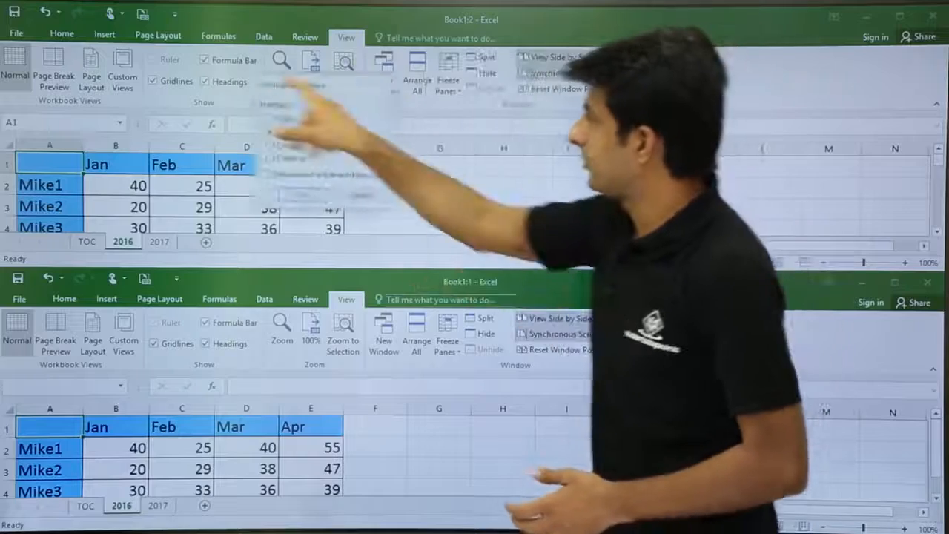
- Arrange the two workbook windows horizontally, stacked one above the other
{"action": "left_click", "coordinate": [416, 72]}
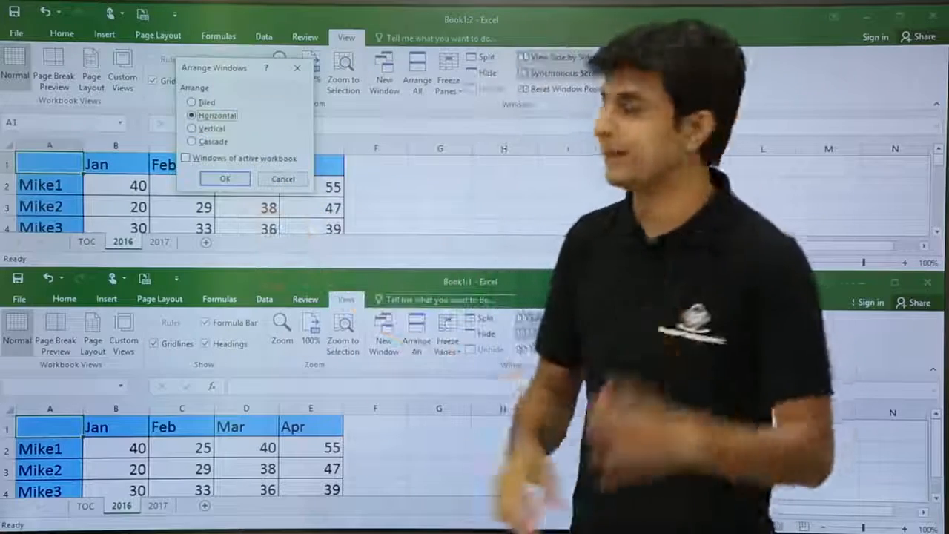
{"action": "left_click", "coordinate": [225, 179]}
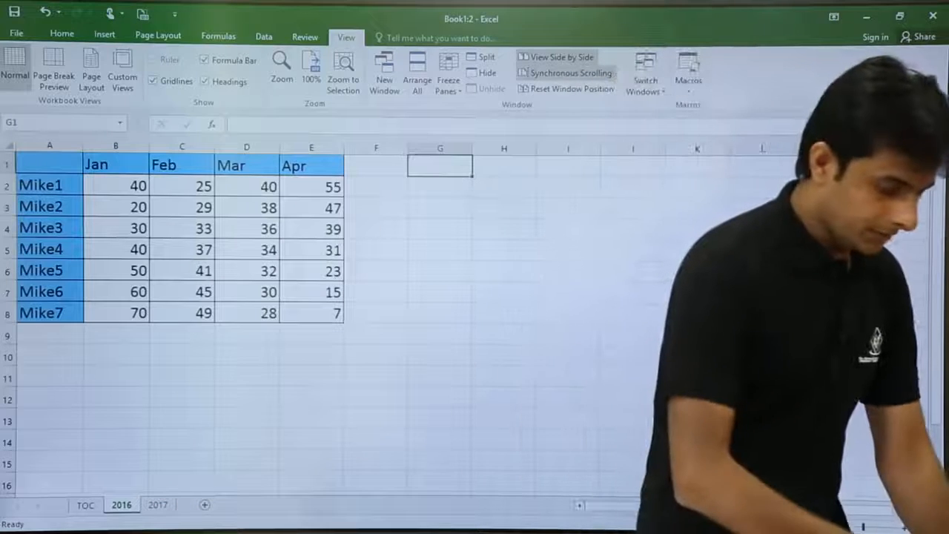
- Enter 'New Text' in G1, close the Book1:2 window, and return to the TOC sheet
{"action": "type", "text": "New Text"}
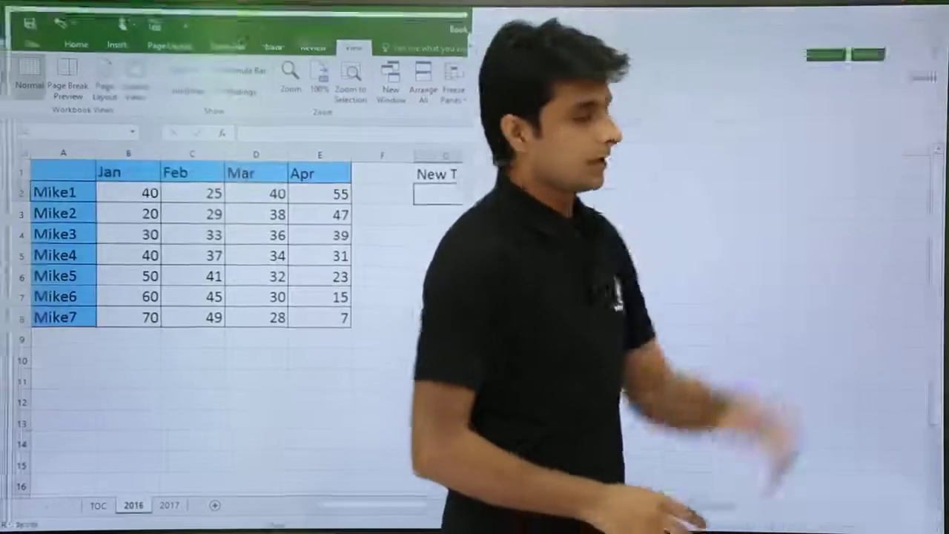
{"action": "left_click", "coordinate": [156, 504]}
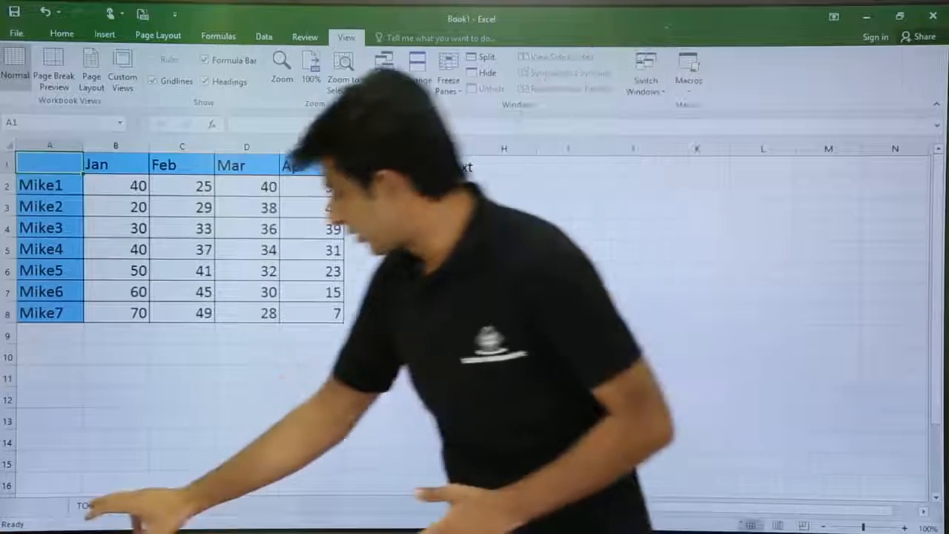
{"action": "left_click", "coordinate": [84, 504]}
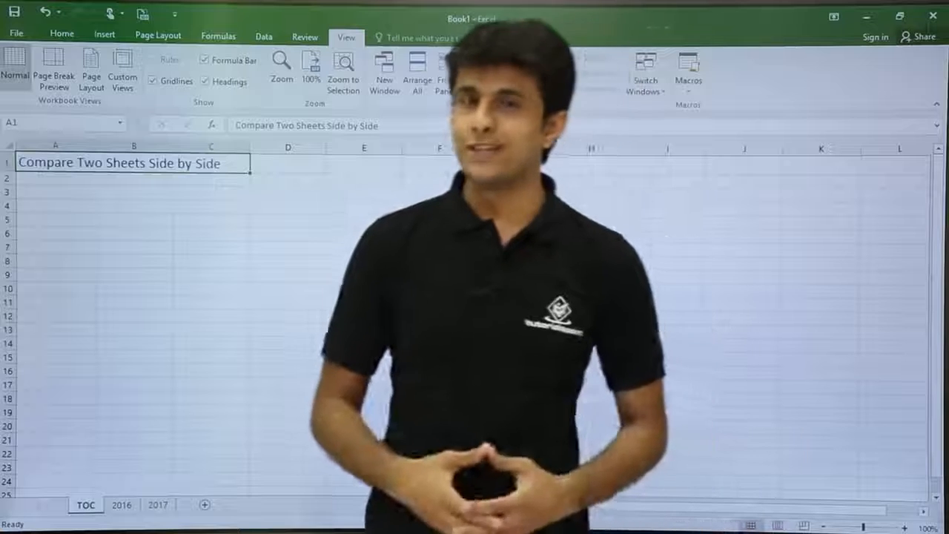